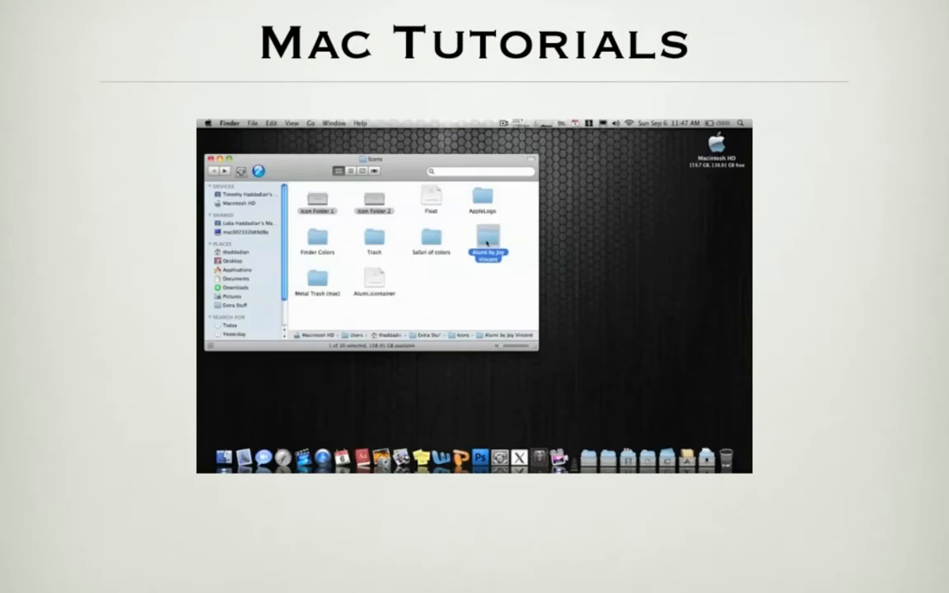
Open Docker's dock customization settings and move its window toward the screen centre
{"action": "double_click", "coordinate": [487, 253]}
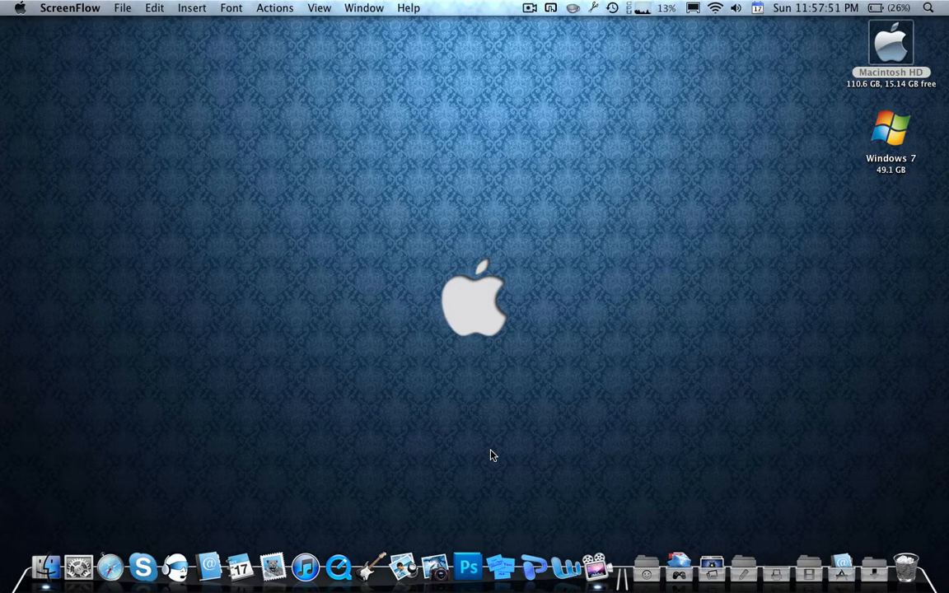
{"action": "mouse_move", "coordinate": [398, 566]}
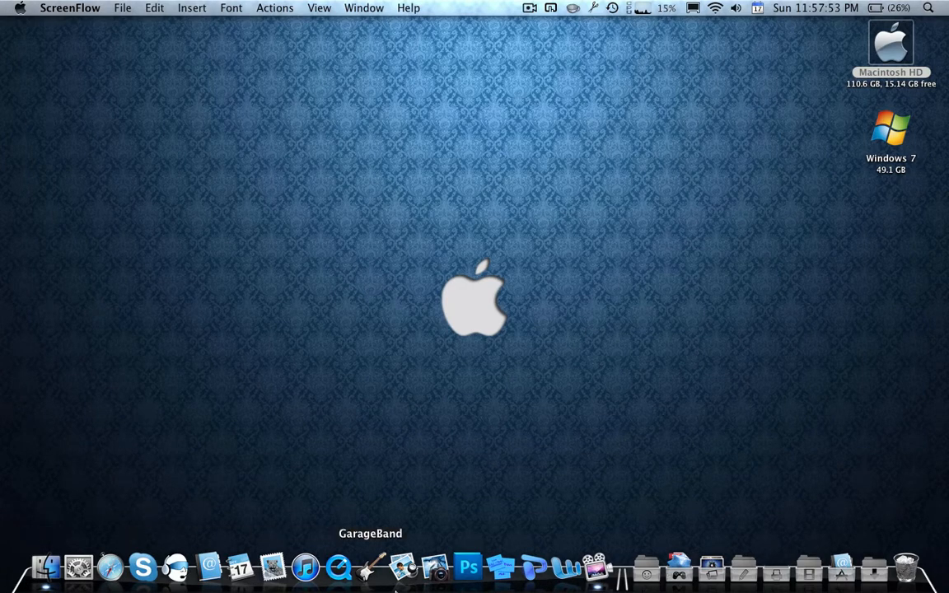
{"action": "mouse_move", "coordinate": [904, 567]}
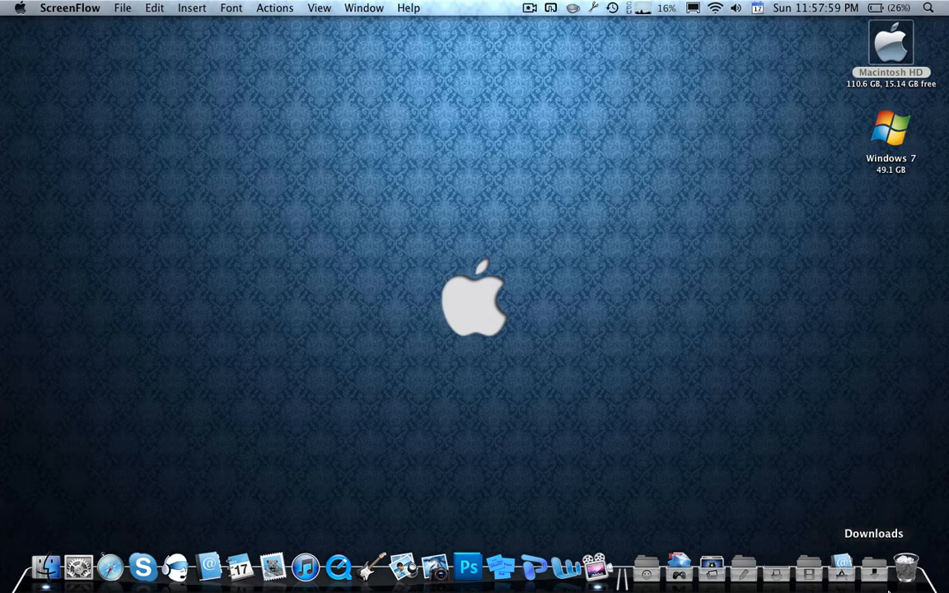
{"action": "mouse_move", "coordinate": [904, 568]}
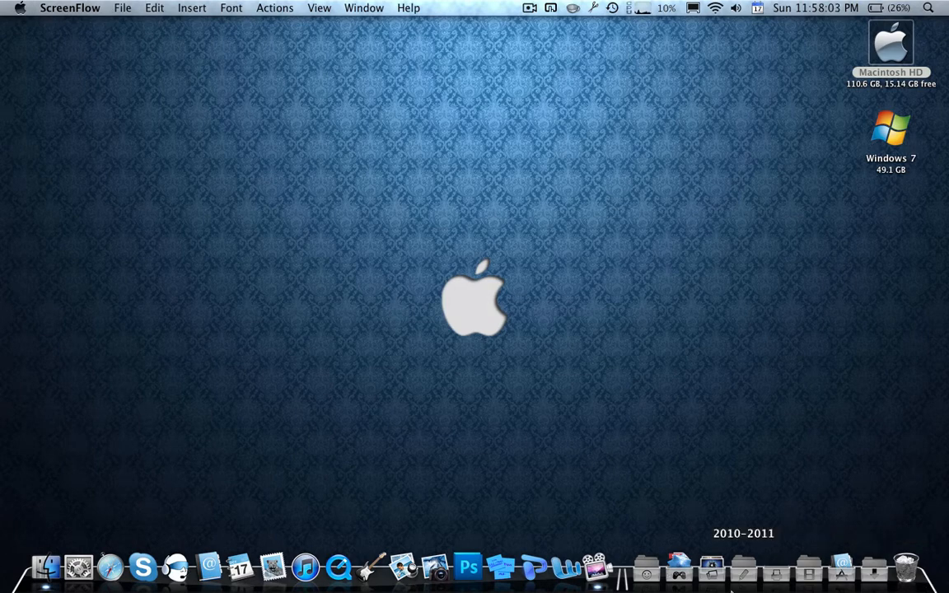
{"action": "mouse_move", "coordinate": [36, 567]}
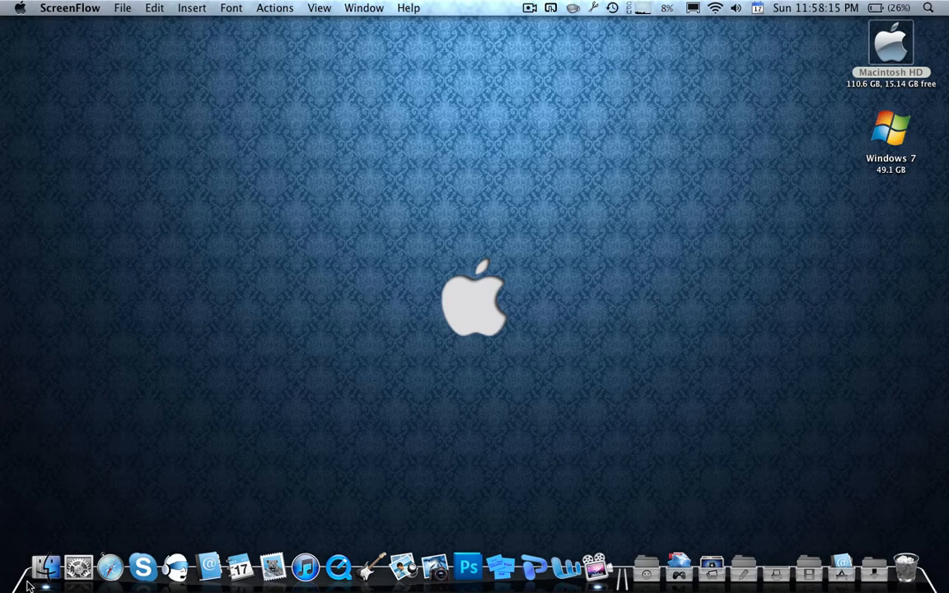
{"action": "mouse_move", "coordinate": [288, 294]}
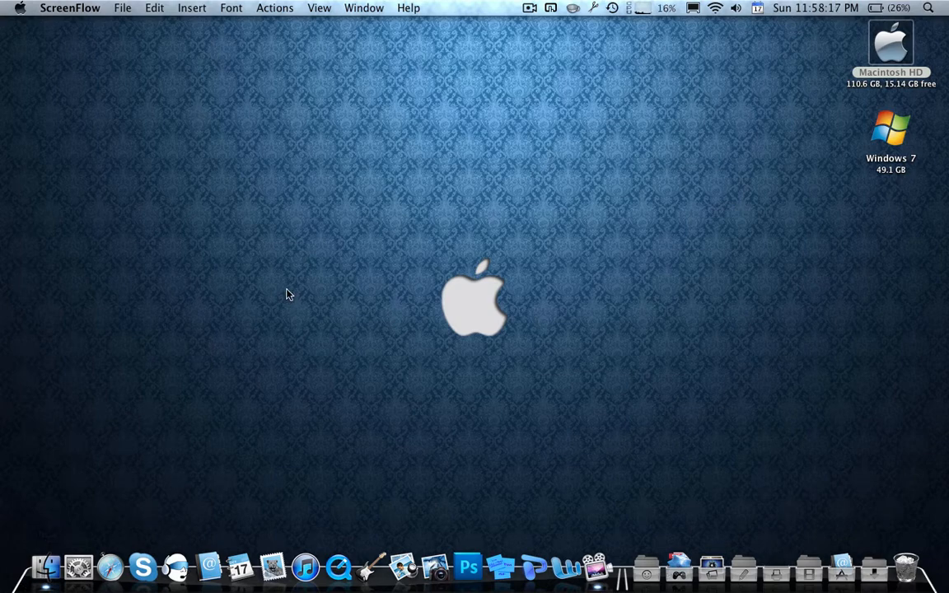
{"action": "left_click", "coordinate": [412, 383]}
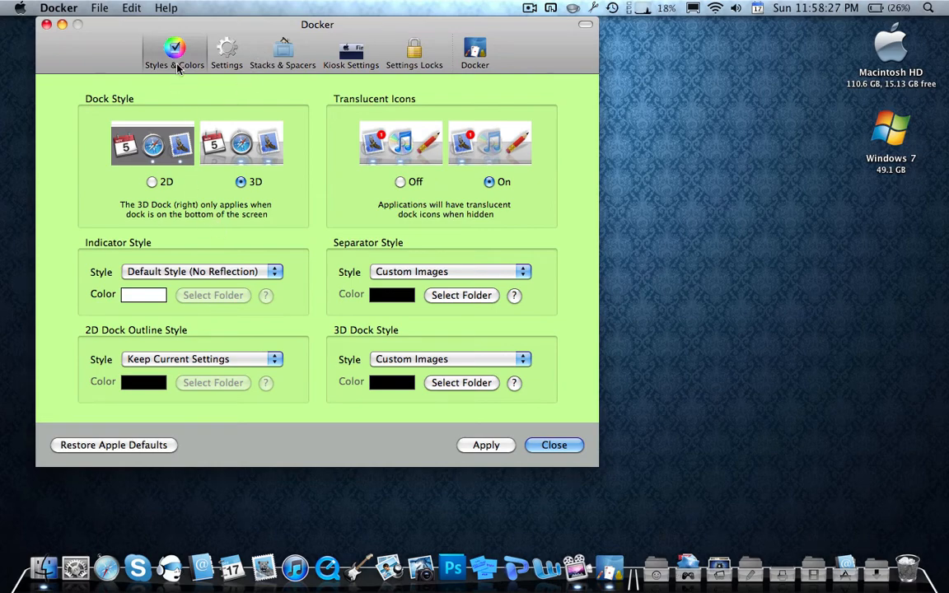
{"action": "left_click_drag", "start_coordinate": [317, 24], "coordinate": [481, 24]}
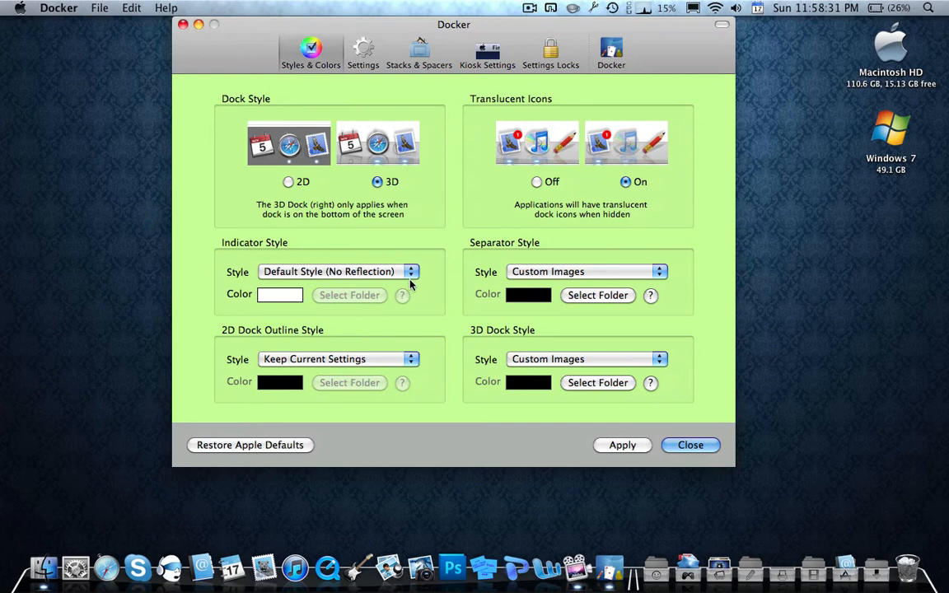
{"action": "mouse_move", "coordinate": [443, 185]}
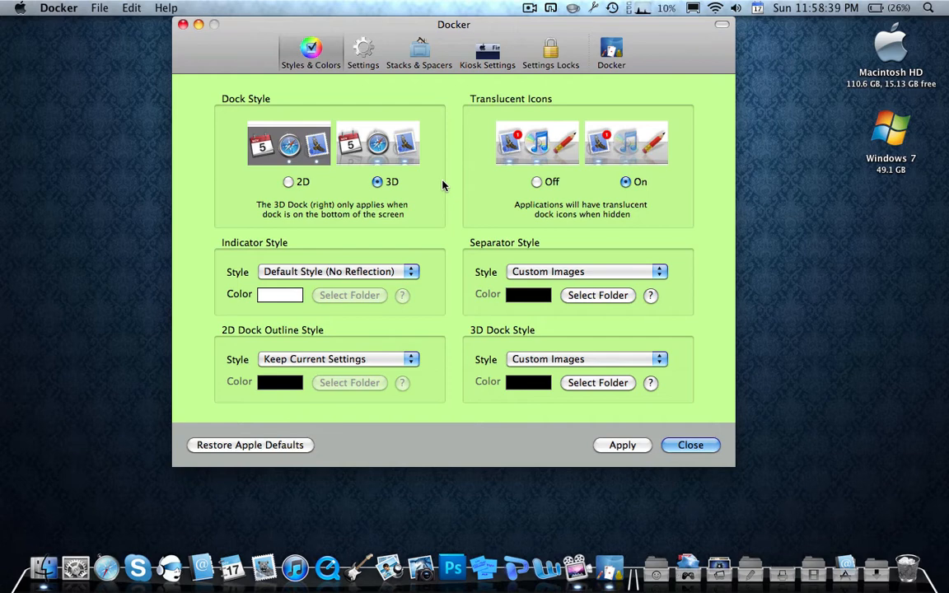
{"action": "mouse_move", "coordinate": [336, 303]}
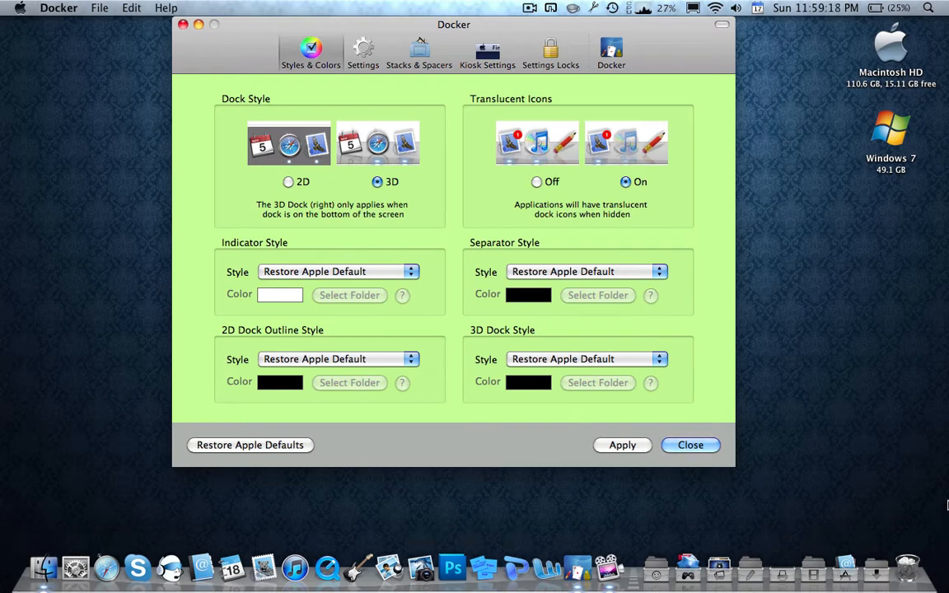
{"action": "mouse_move", "coordinate": [922, 477]}
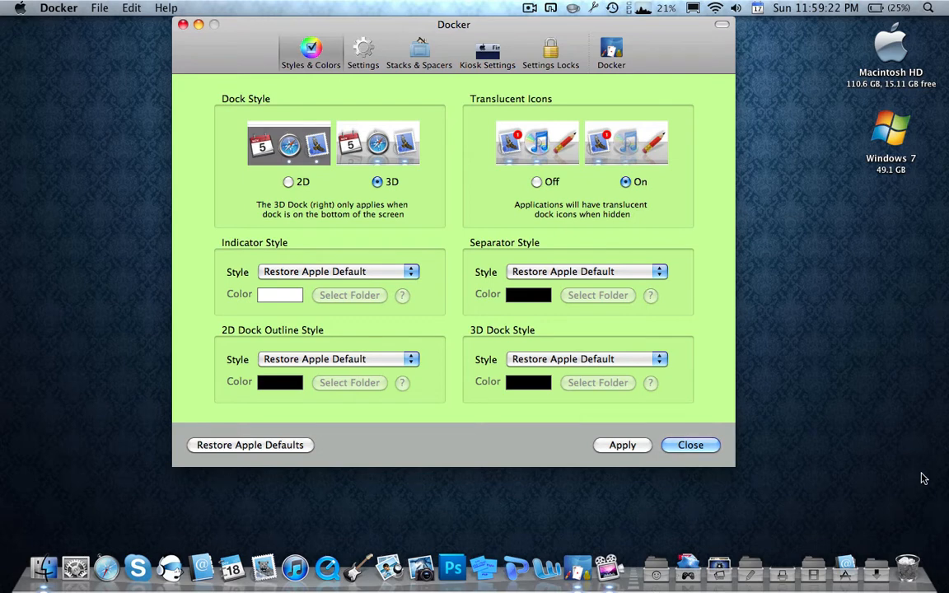
{"action": "mouse_move", "coordinate": [899, 472]}
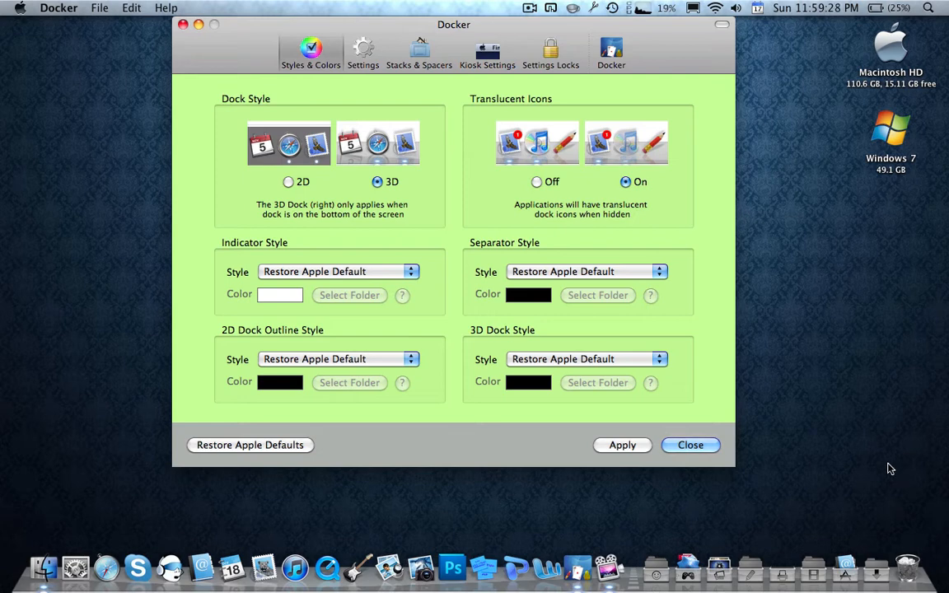
{"action": "mouse_move", "coordinate": [659, 541]}
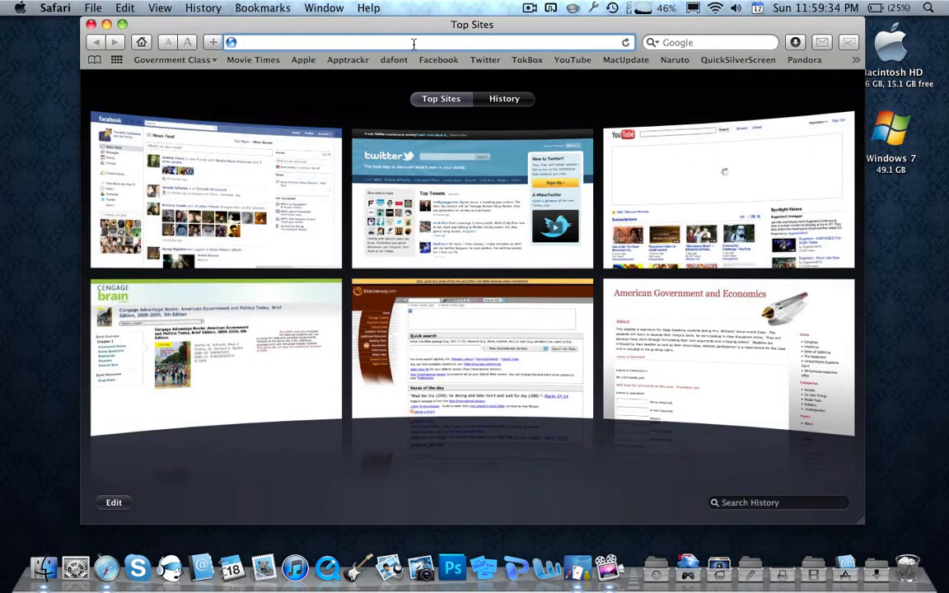
Search 'leopard' in Safari and scroll through the LeopardDocks dock collection
{"action": "type", "text": "leoparddocks.com/index.php"}
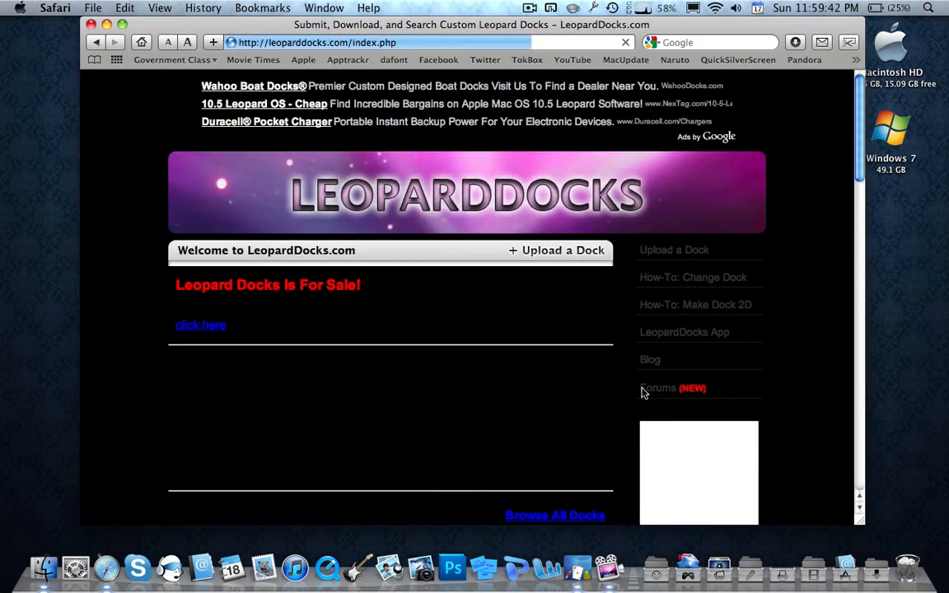
{"action": "scroll", "scroll_direction": "down", "scroll_amount": 3}
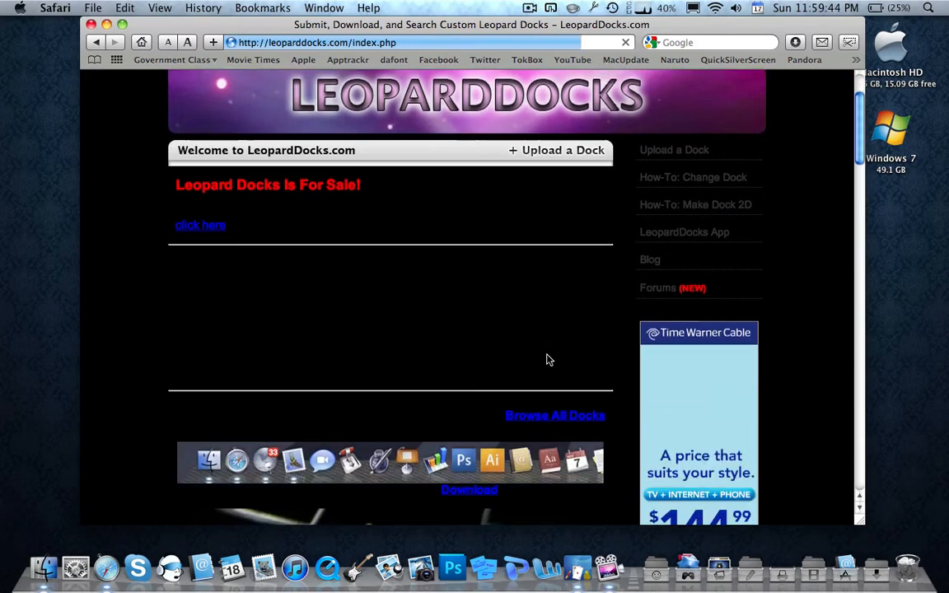
{"action": "scroll", "scroll_direction": "down", "scroll_amount": 3}
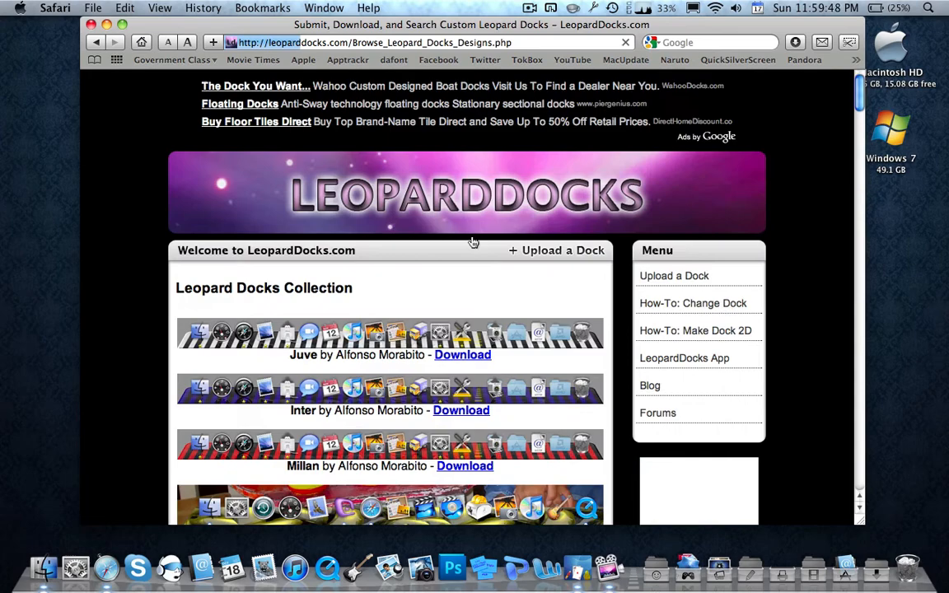
{"action": "scroll", "scroll_direction": "down", "scroll_amount": 3}
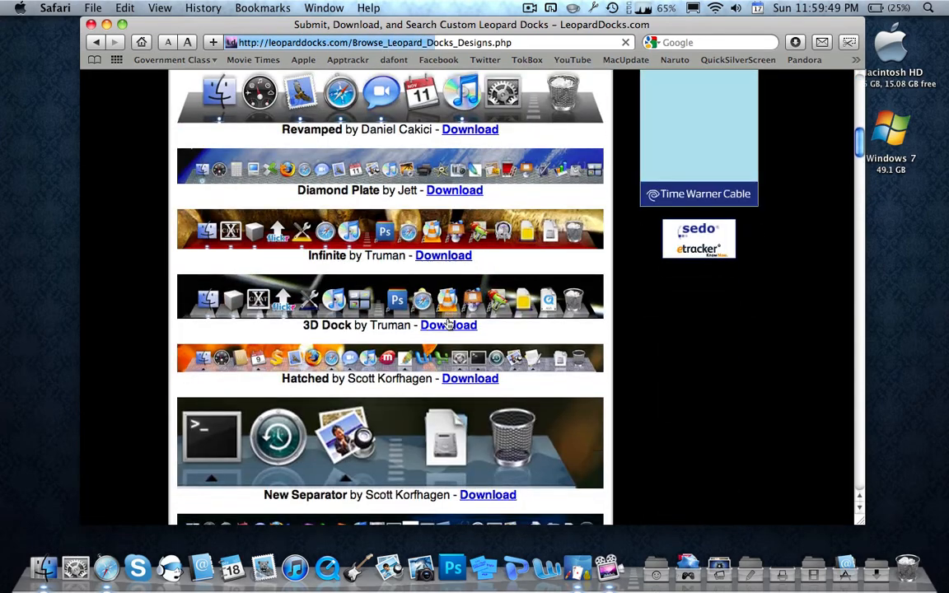
{"action": "scroll", "scroll_direction": "down", "scroll_amount": 3}
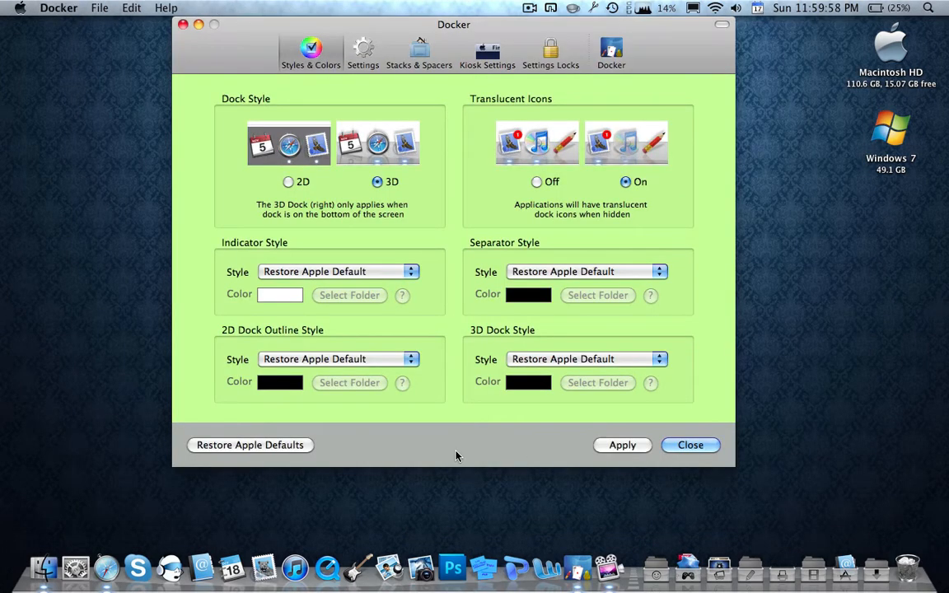
{"action": "mouse_move", "coordinate": [719, 511]}
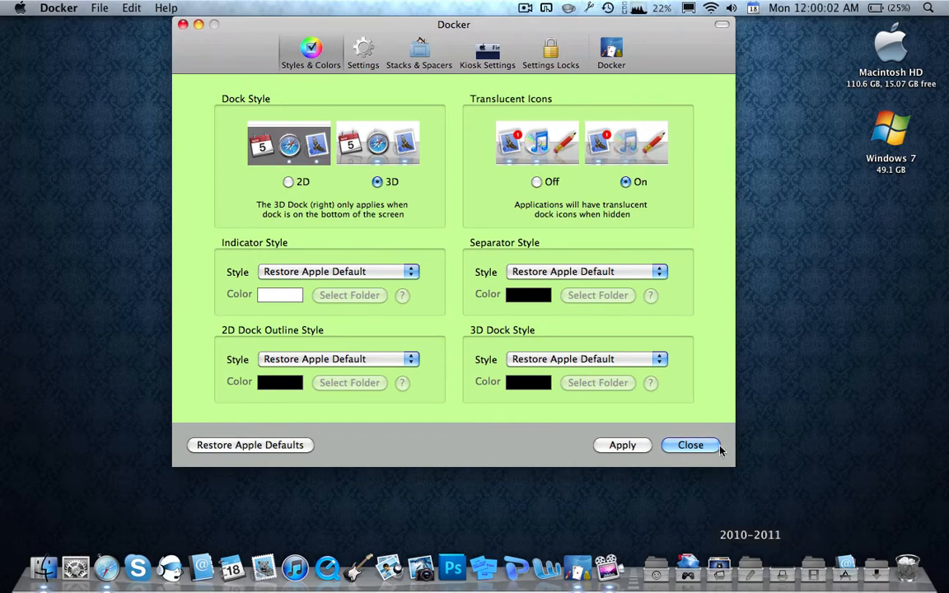
Open the Black Border Dock theme folder from the Docks stack
{"action": "left_click", "coordinate": [654, 567]}
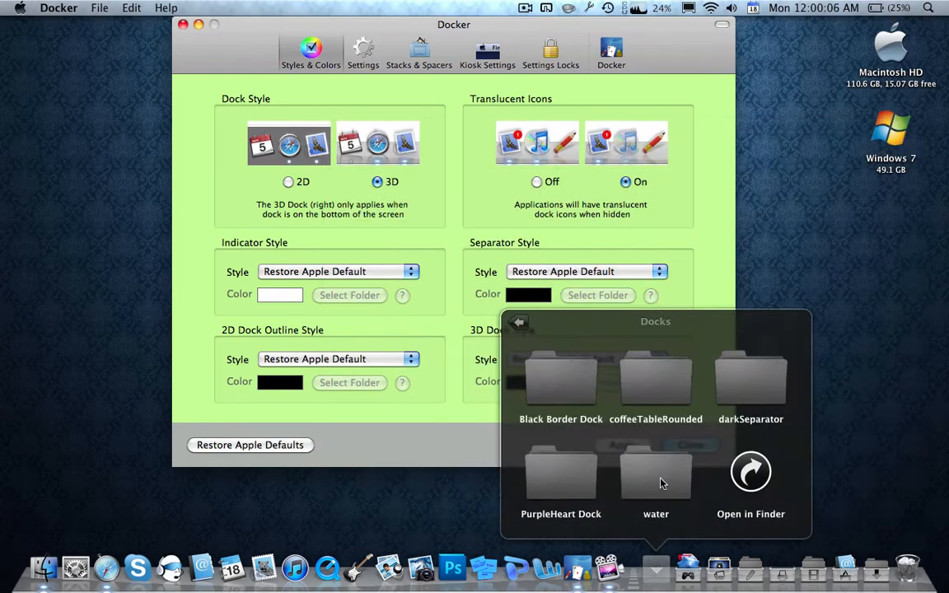
{"action": "mouse_move", "coordinate": [551, 398]}
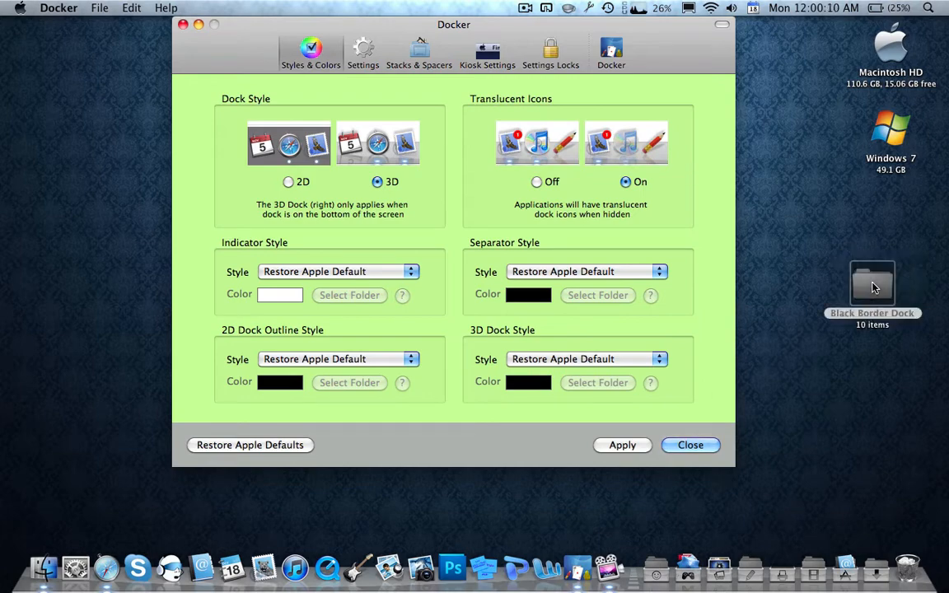
{"action": "double_click", "coordinate": [871, 284]}
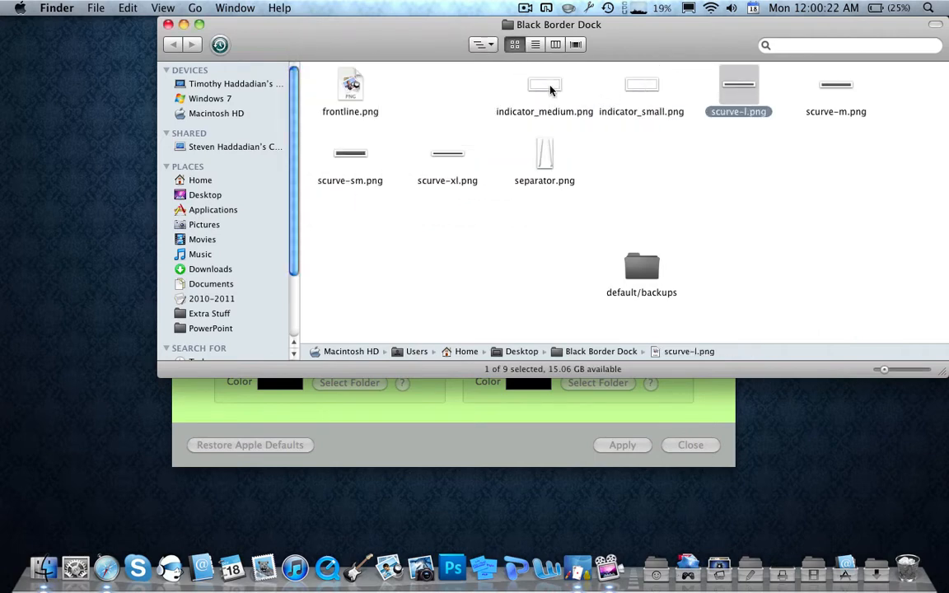
Inspect the curve images and open the default/backups subfolder
{"action": "left_click", "coordinate": [349, 156]}
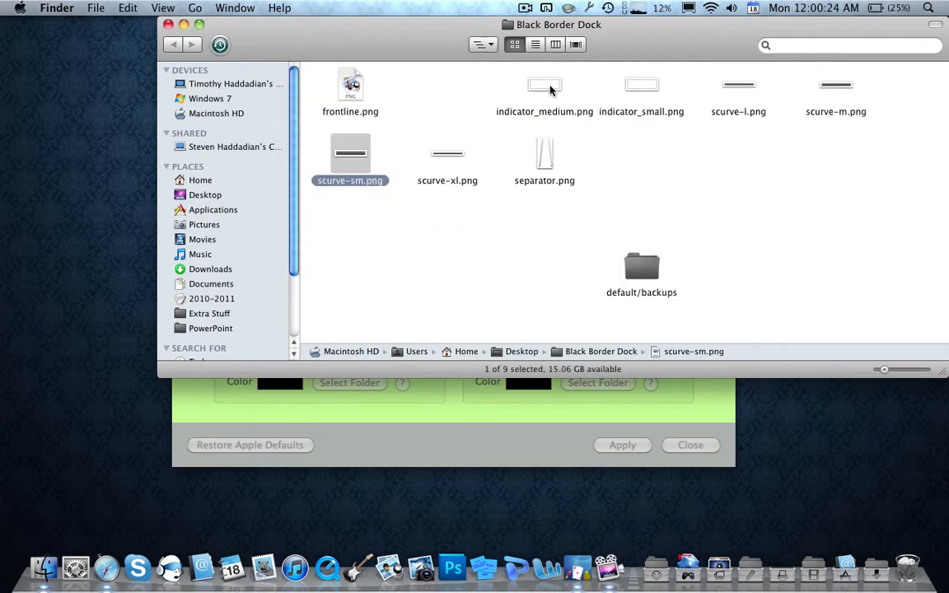
{"action": "left_click", "coordinate": [447, 156]}
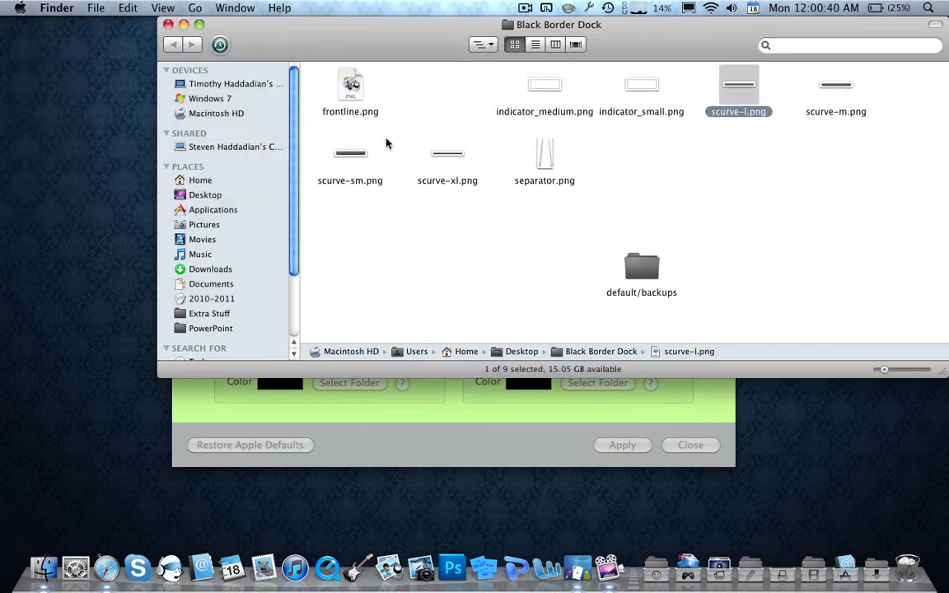
{"action": "left_click", "coordinate": [350, 91]}
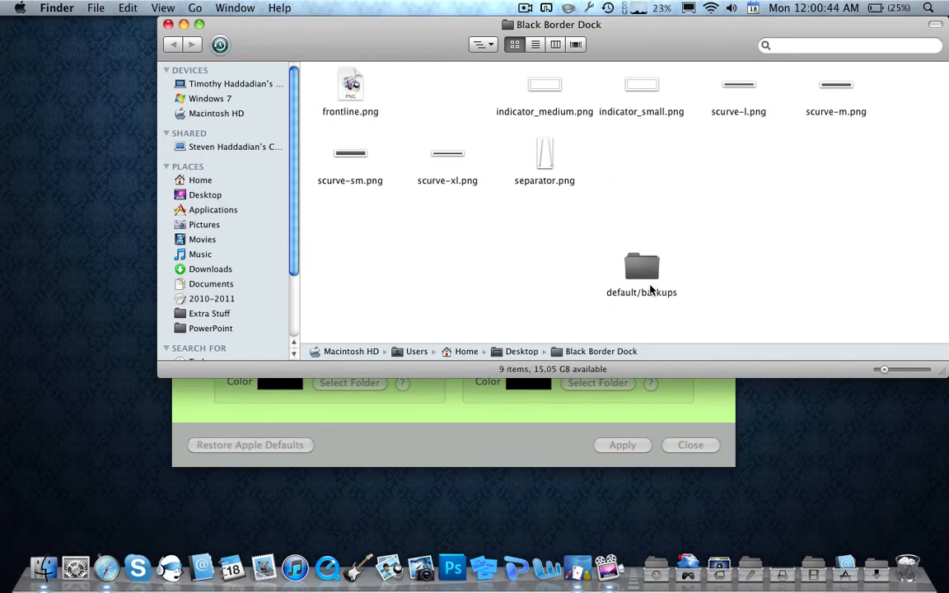
{"action": "left_click", "coordinate": [641, 268]}
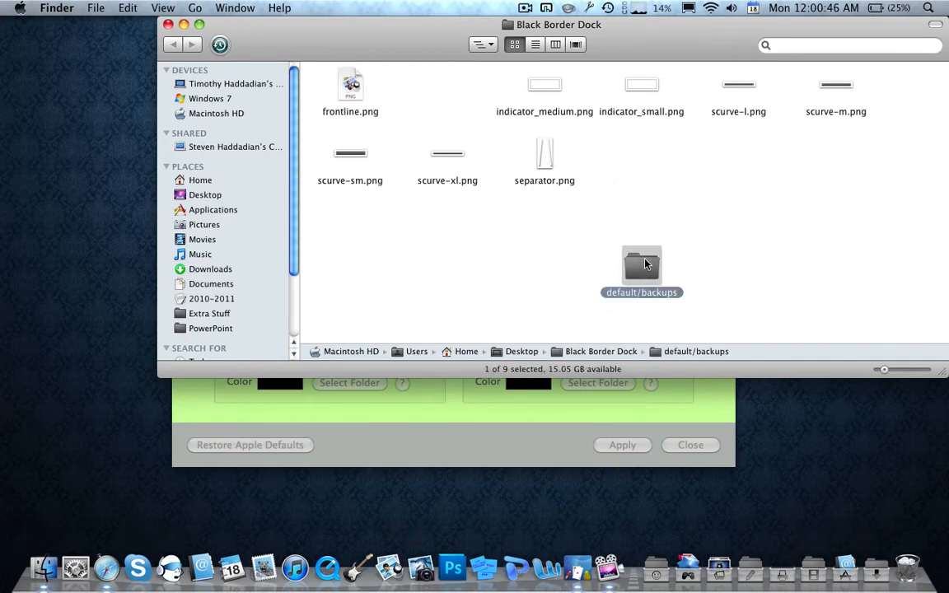
{"action": "double_click", "coordinate": [641, 265]}
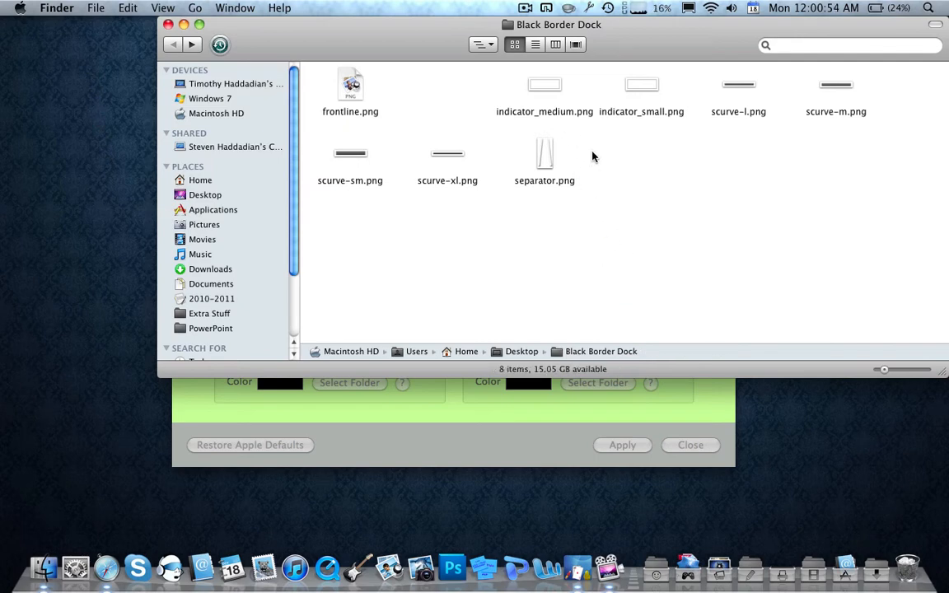
Arrange the folder's image files by name
{"action": "right_click", "coordinate": [593, 156]}
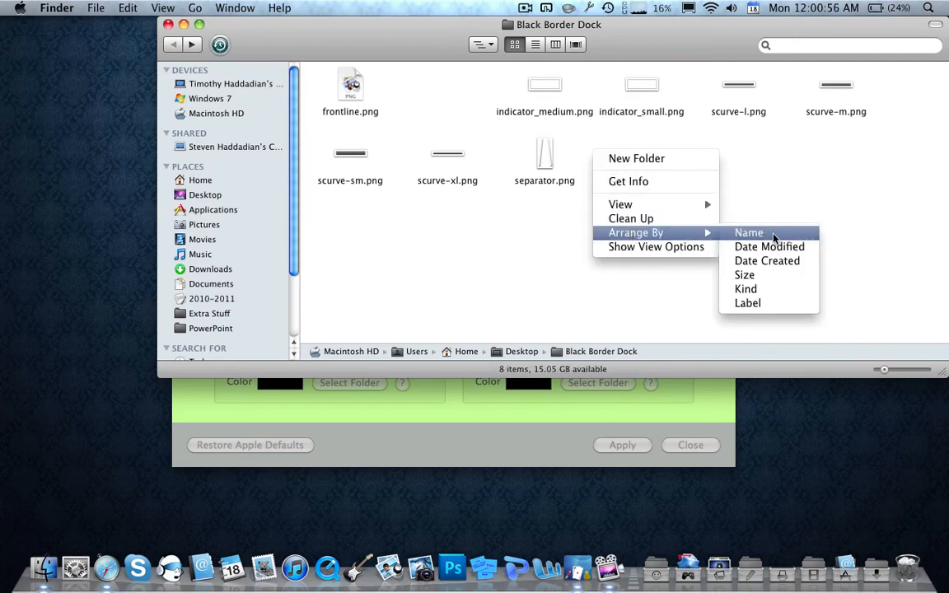
{"action": "left_click", "coordinate": [748, 233]}
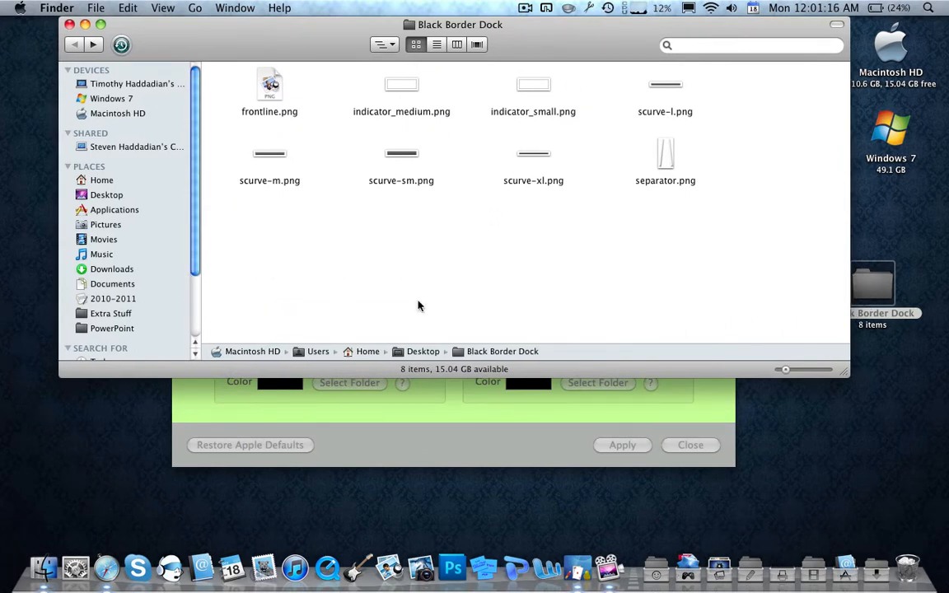
{"action": "mouse_move", "coordinate": [428, 321]}
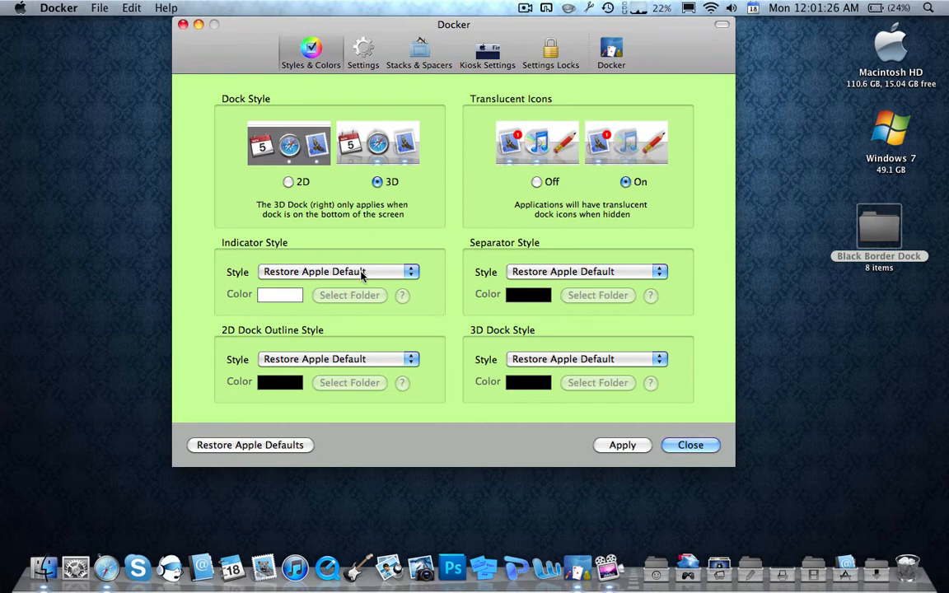
{"action": "mouse_move", "coordinate": [631, 150]}
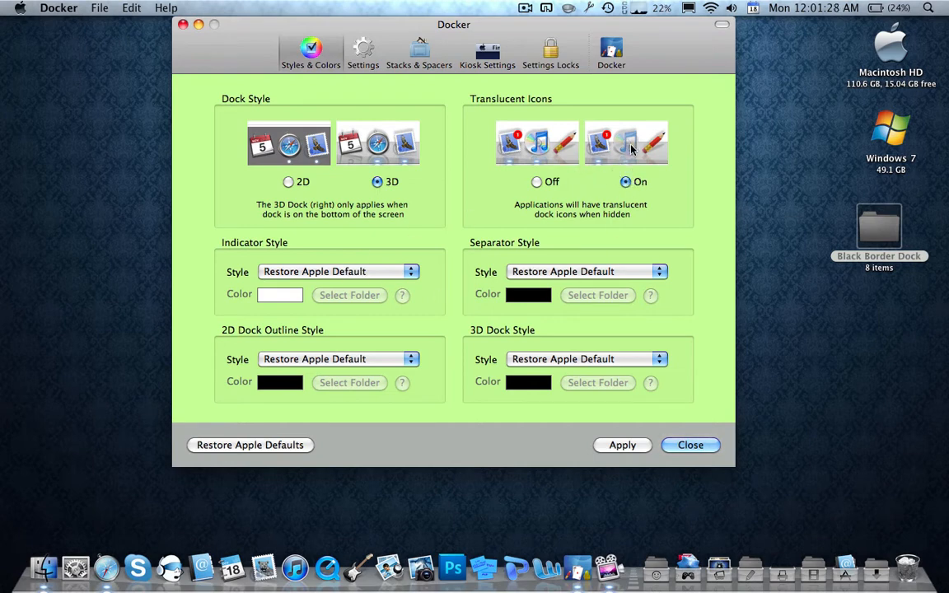
{"action": "mouse_move", "coordinate": [627, 149]}
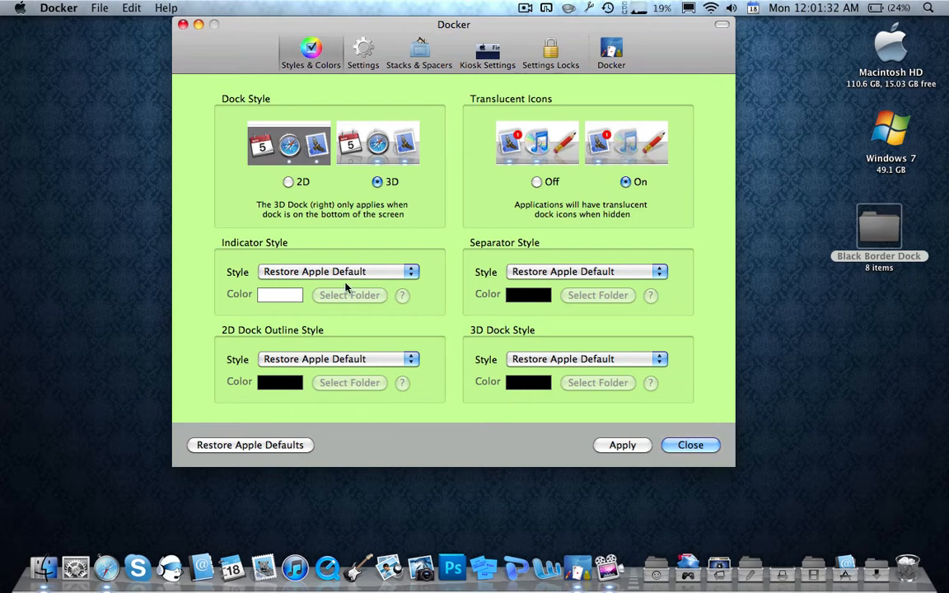
{"action": "mouse_move", "coordinate": [337, 280]}
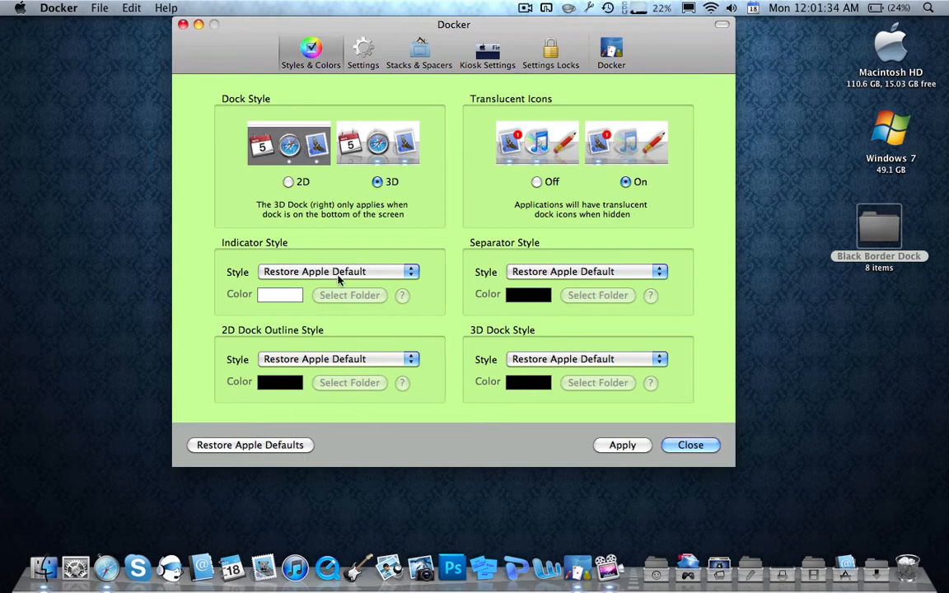
Return to Docker and show the 3D Dock Style options list
{"action": "left_click", "coordinate": [338, 271]}
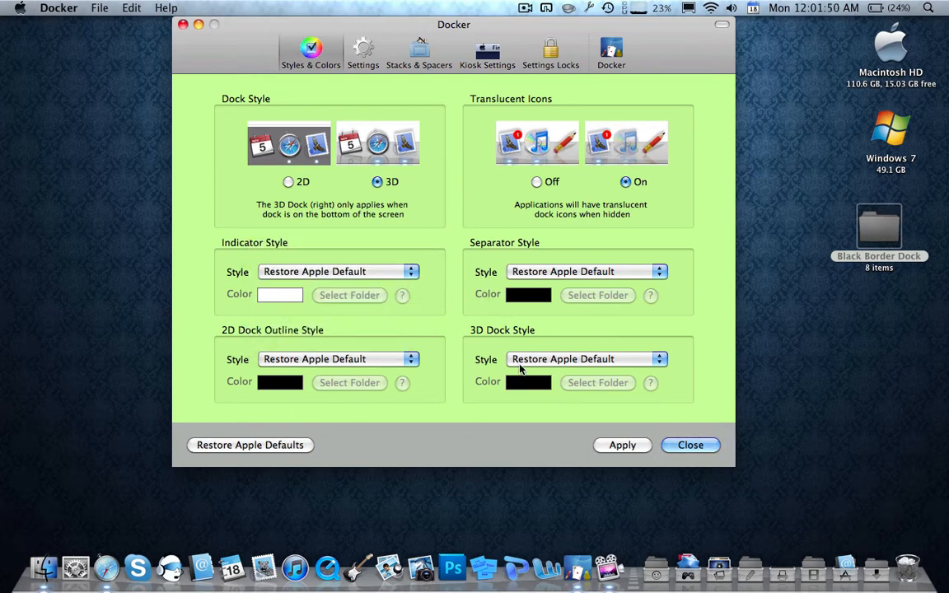
{"action": "mouse_move", "coordinate": [554, 339]}
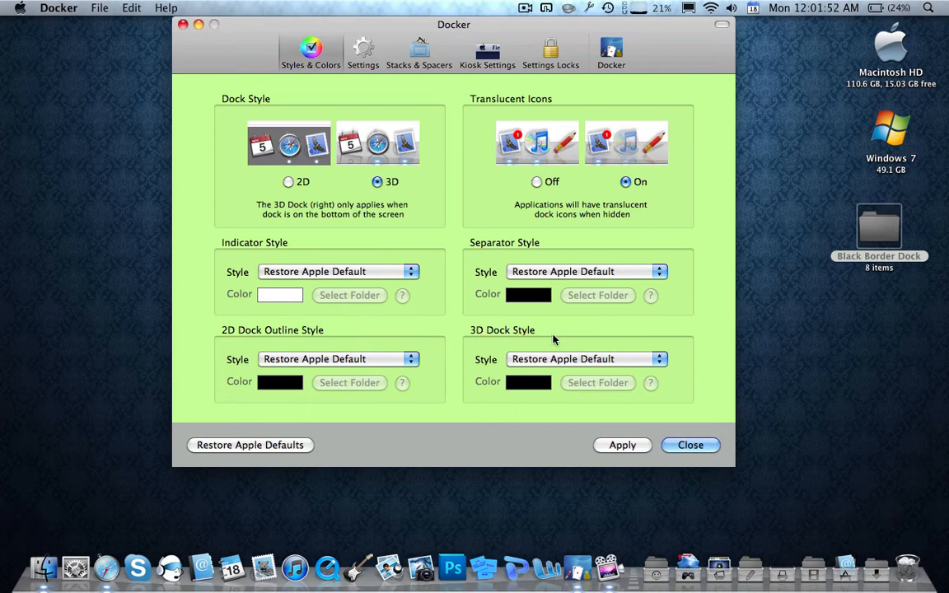
{"action": "mouse_move", "coordinate": [550, 362]}
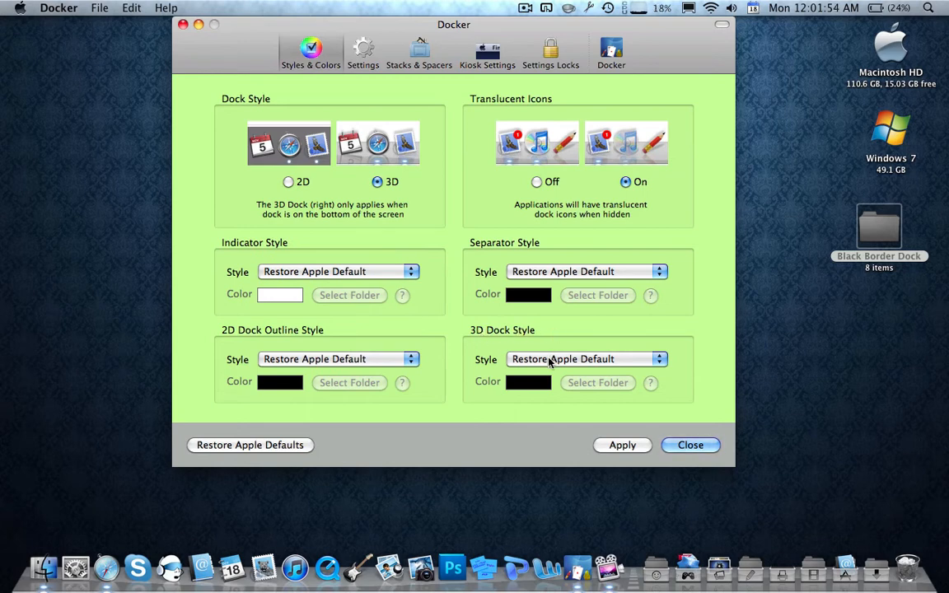
{"action": "left_click", "coordinate": [585, 359]}
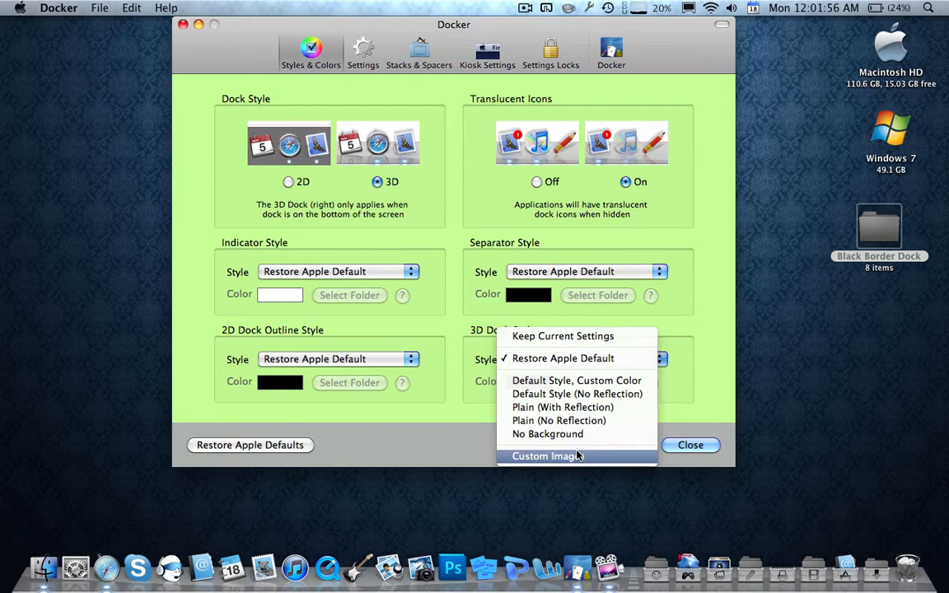
Set the 3D Dock Style to Custom Images from Desktop > Black Border Dock
{"action": "left_click", "coordinate": [546, 457]}
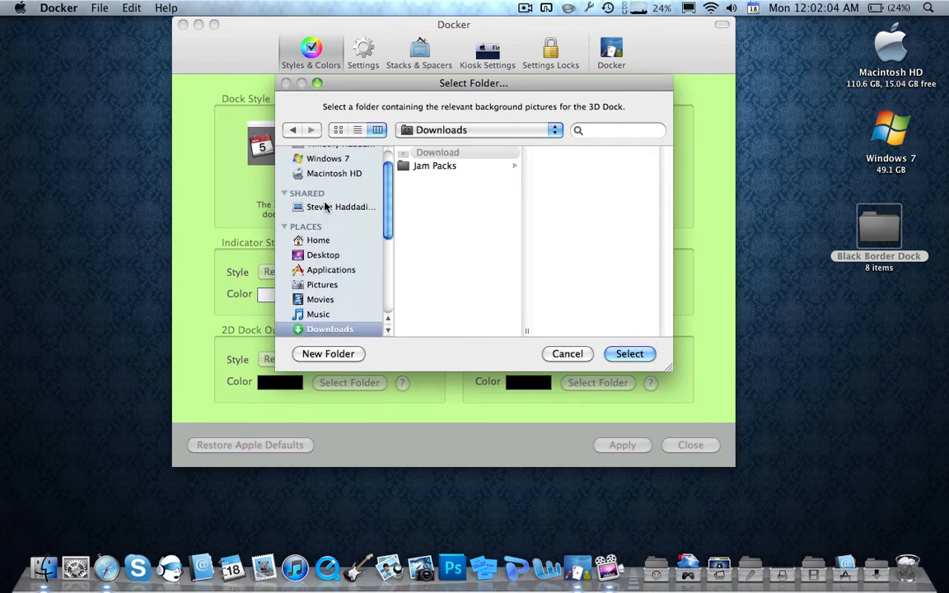
{"action": "left_click", "coordinate": [439, 152]}
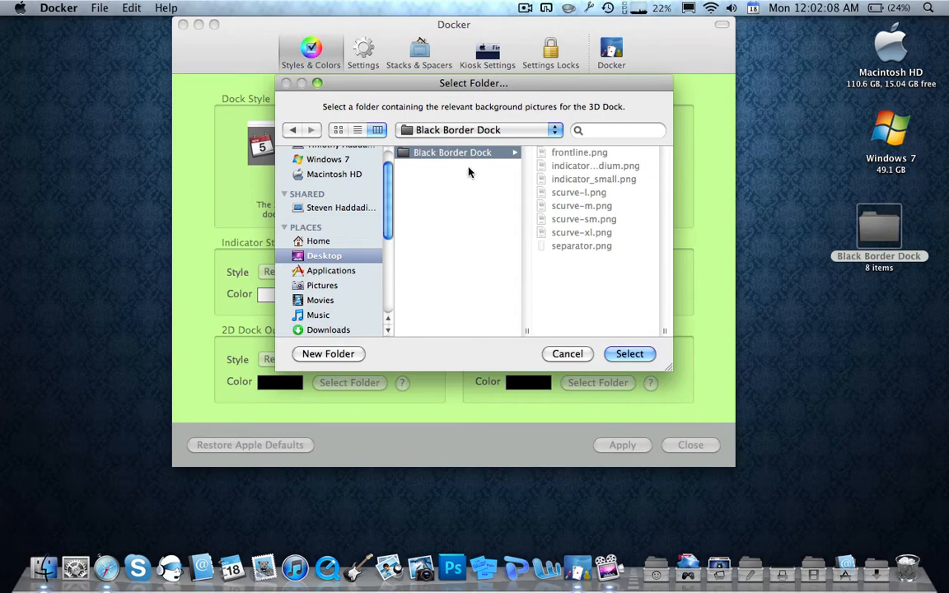
{"action": "left_click", "coordinate": [630, 353]}
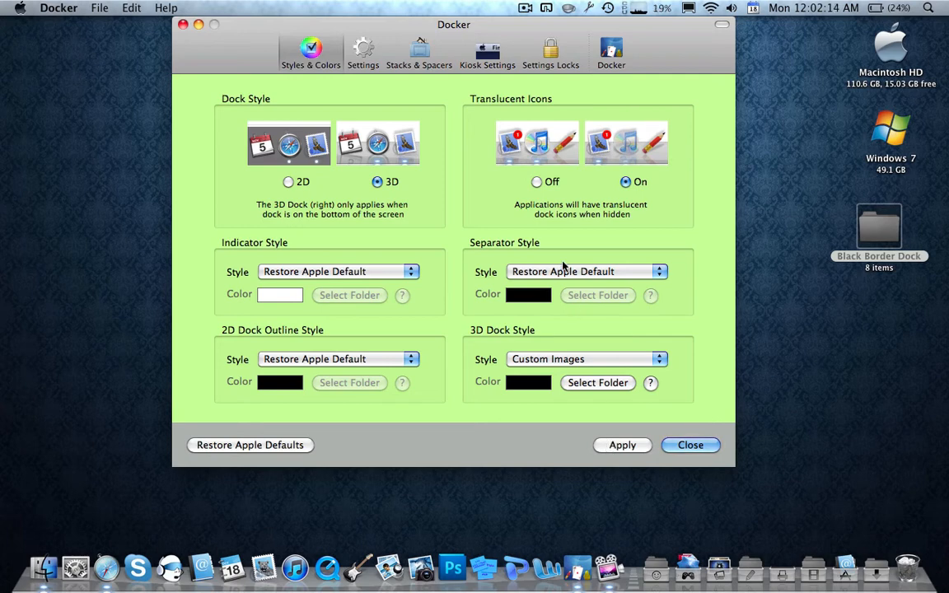
{"action": "mouse_move", "coordinate": [562, 272]}
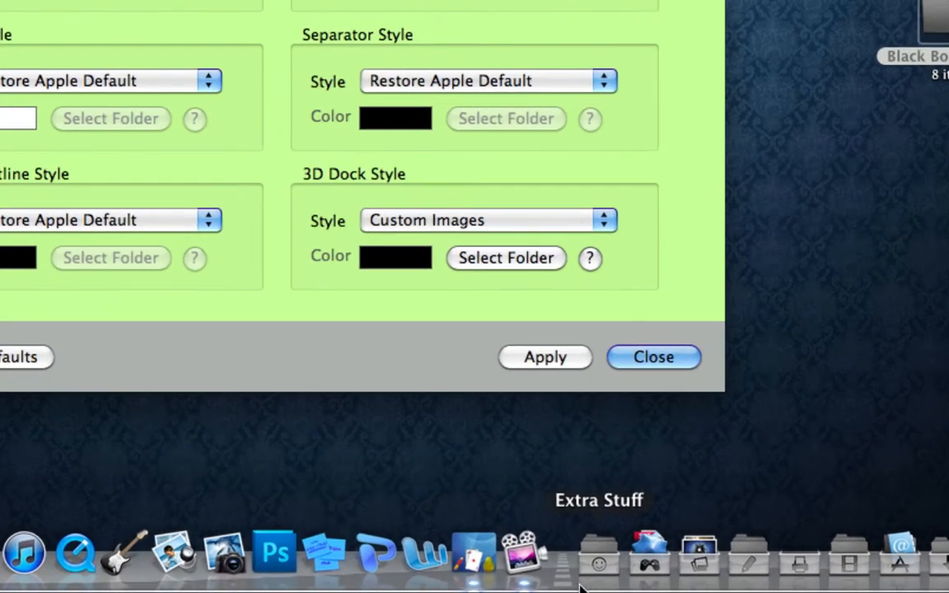
{"action": "mouse_move", "coordinate": [509, 97]}
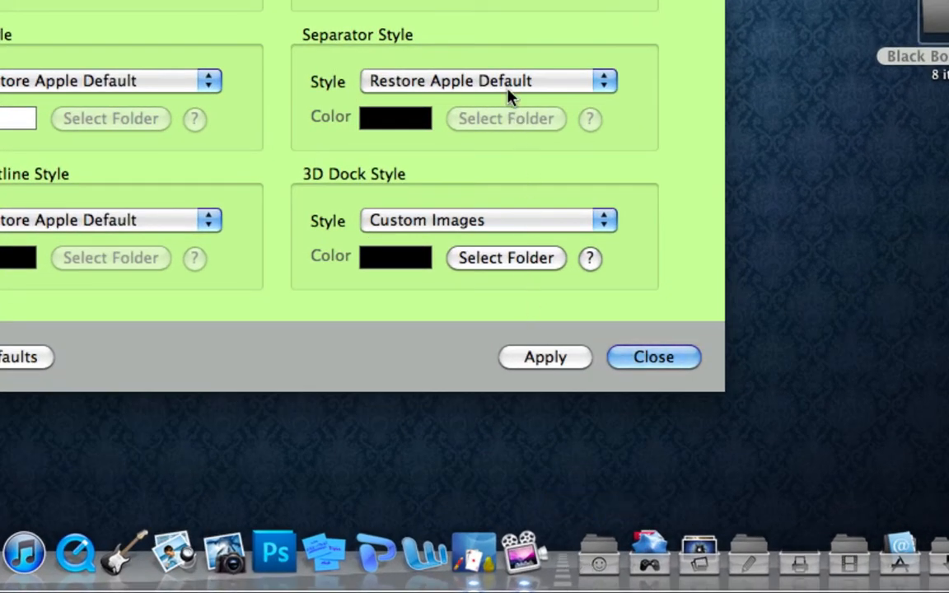
Set the Separator Style to Custom Images from the Black Border Dock folder
{"action": "left_click", "coordinate": [487, 81]}
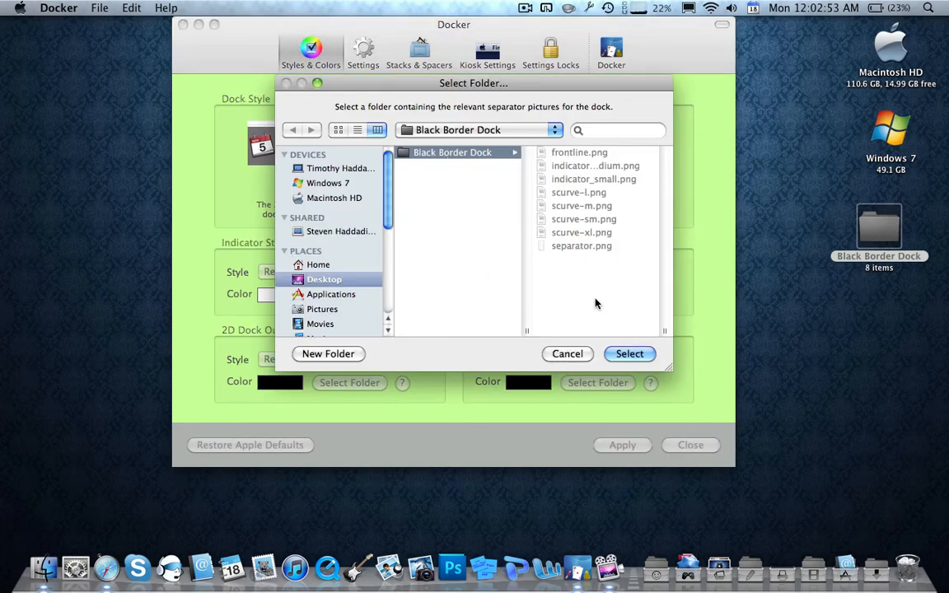
{"action": "left_click", "coordinate": [630, 353]}
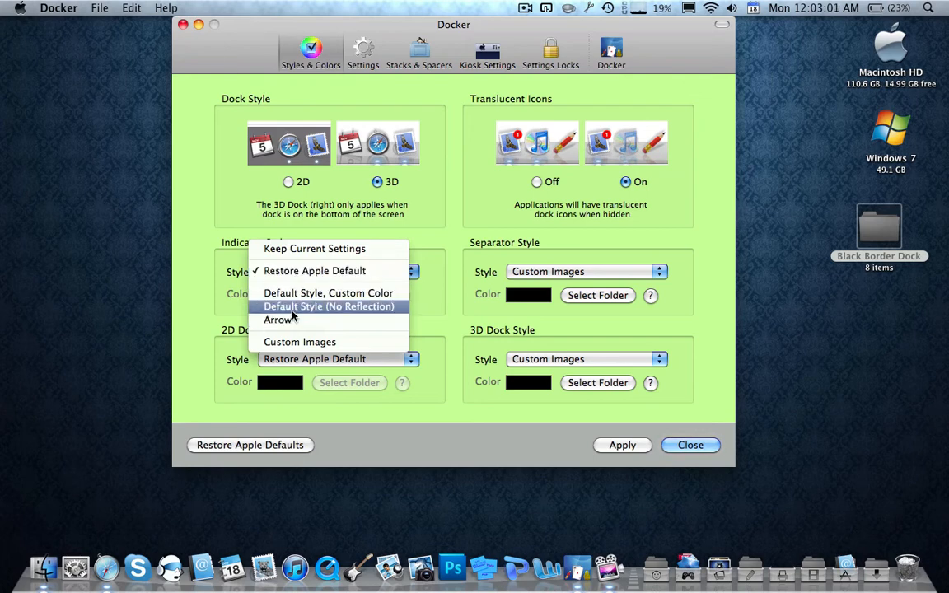
Choose Default Style (No Reflection) for the indicator and review the 3D Dock options
{"action": "left_click", "coordinate": [327, 306]}
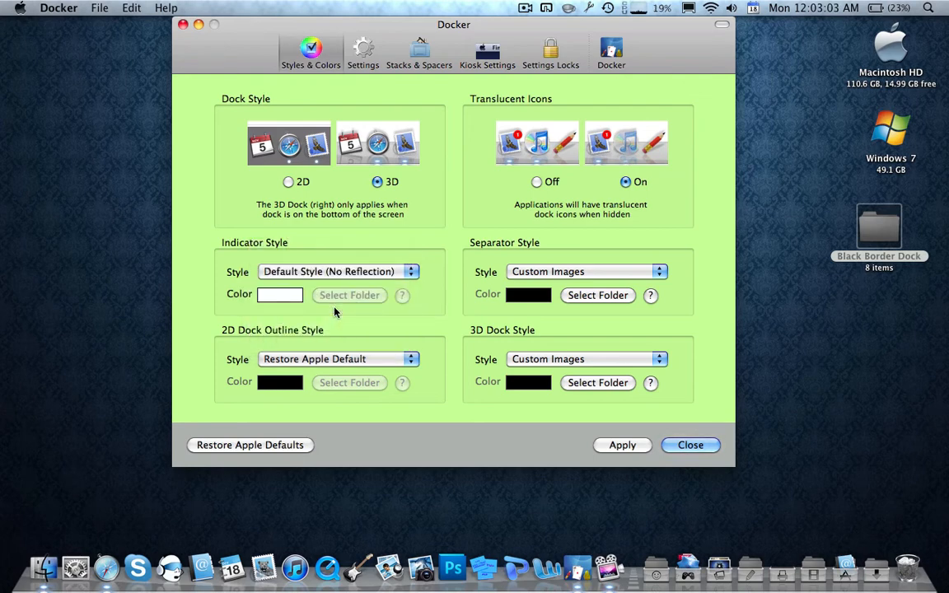
{"action": "left_click", "coordinate": [585, 358]}
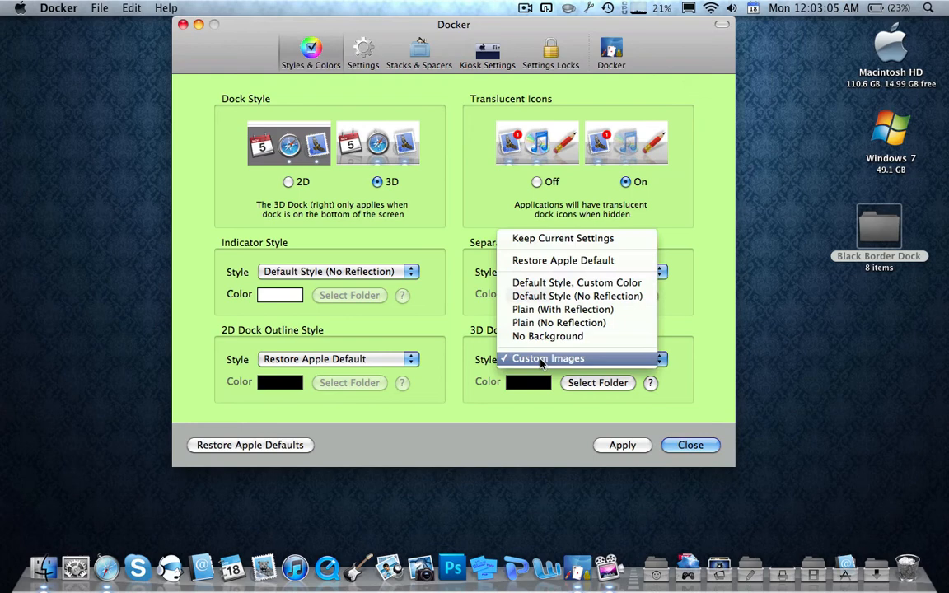
{"action": "mouse_move", "coordinate": [548, 336]}
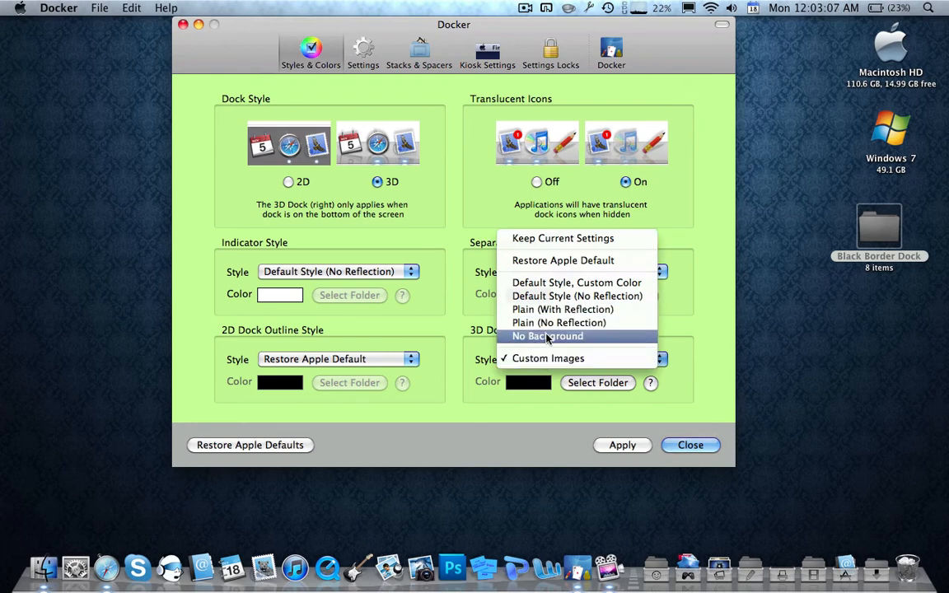
{"action": "mouse_move", "coordinate": [548, 322]}
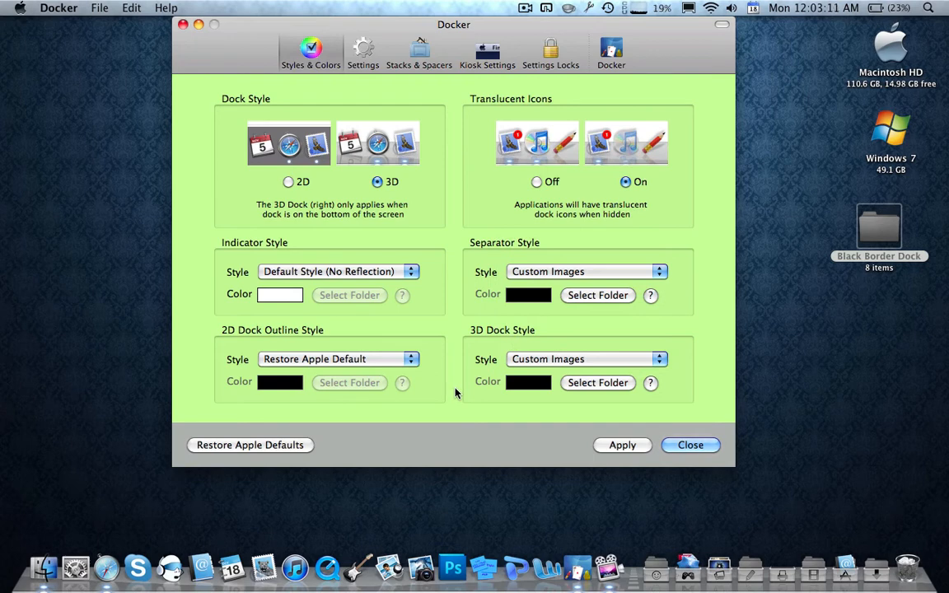
{"action": "mouse_move", "coordinate": [269, 336]}
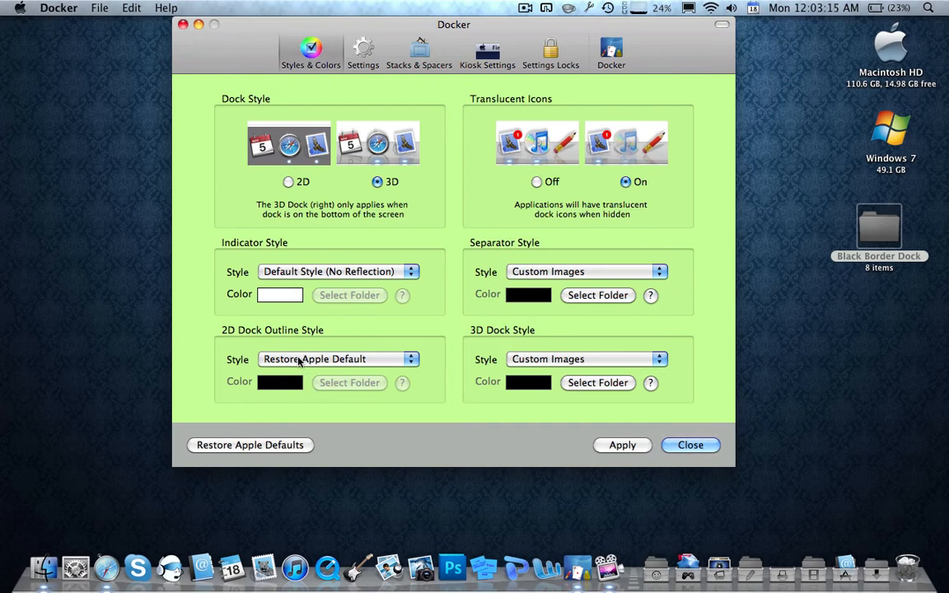
{"action": "mouse_move", "coordinate": [610, 311]}
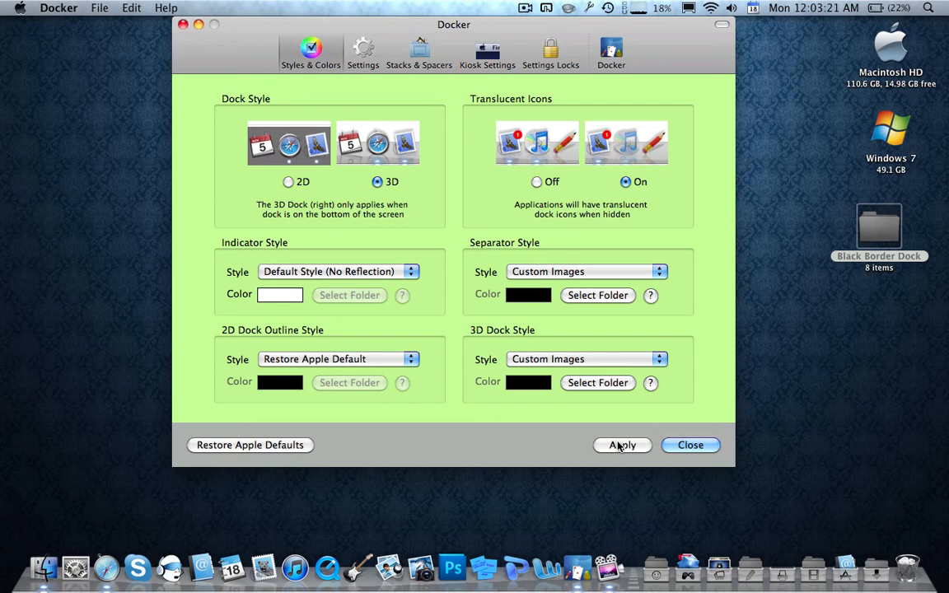
Apply the styles as administrator 'Timothy' and dismiss the missing-images warning
{"action": "left_click", "coordinate": [622, 445]}
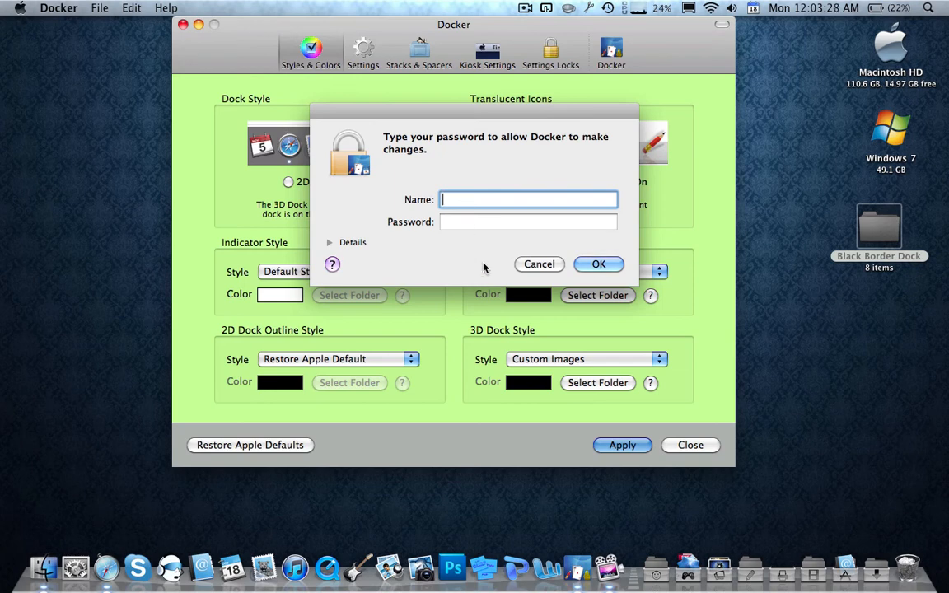
{"action": "mouse_move", "coordinate": [564, 263]}
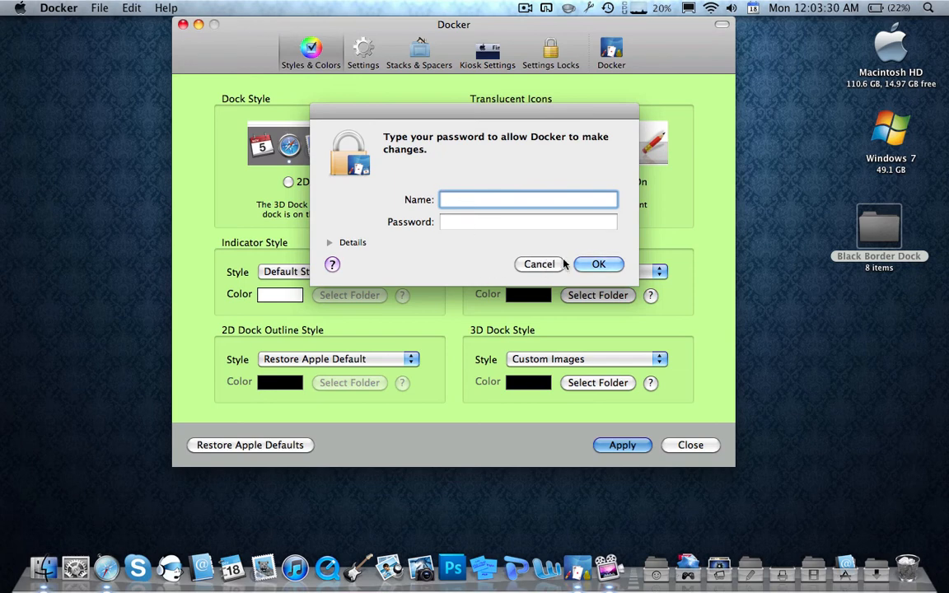
{"action": "type", "text": "Timothy"}
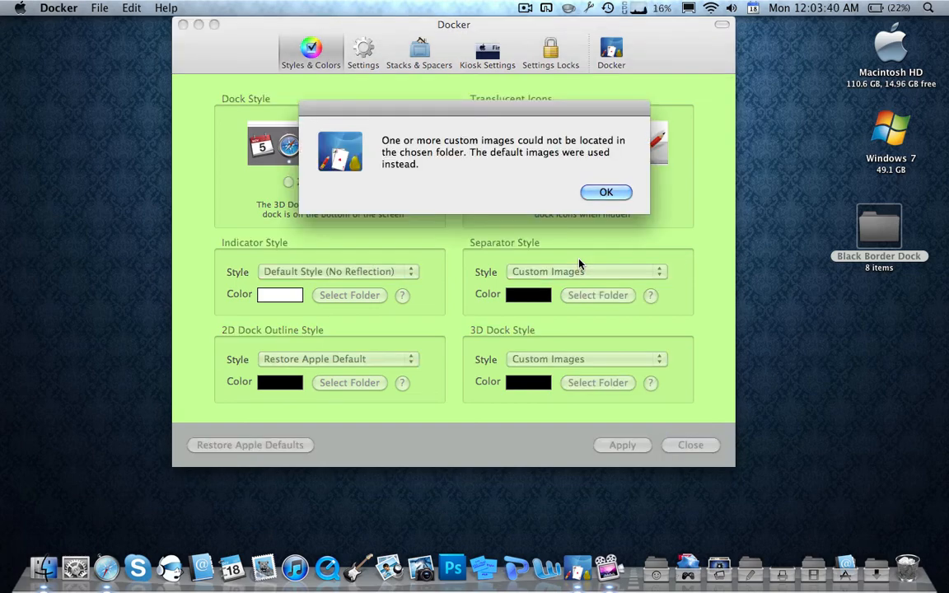
{"action": "left_click", "coordinate": [606, 192]}
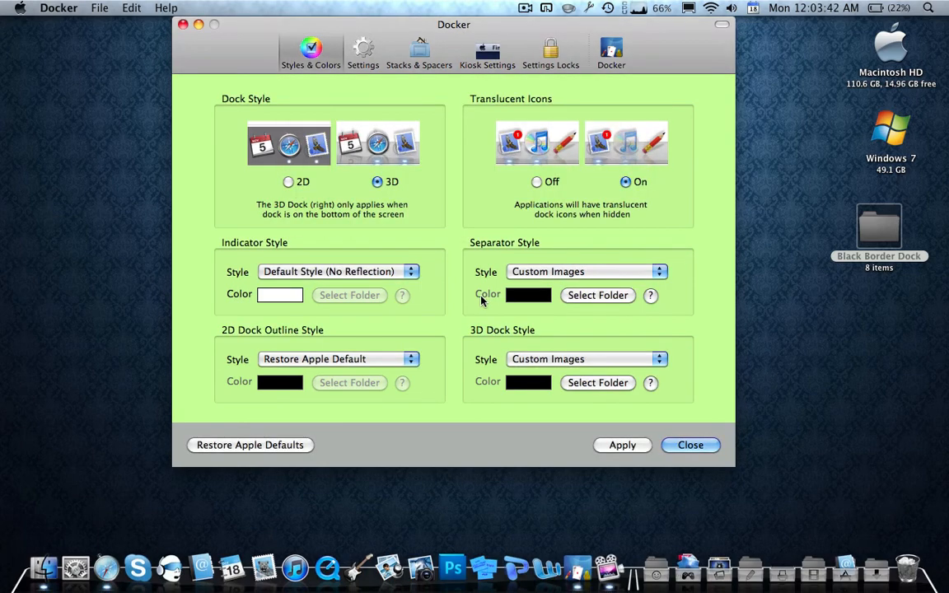